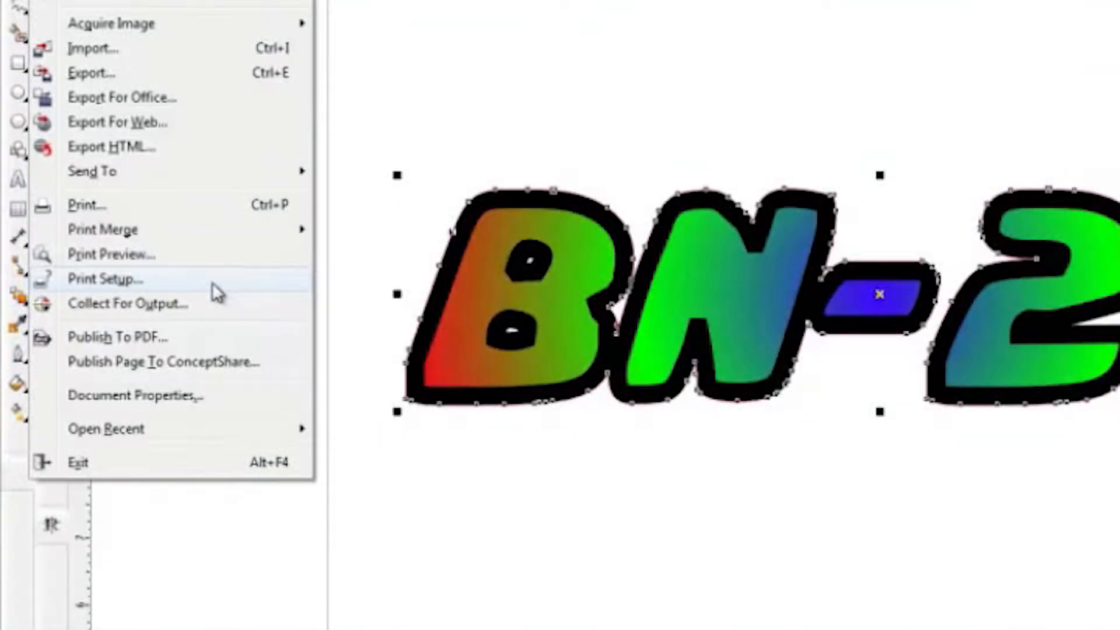
# Choose Roland BN-20 as the printer in Print Setup
pyautogui.click(106, 279)
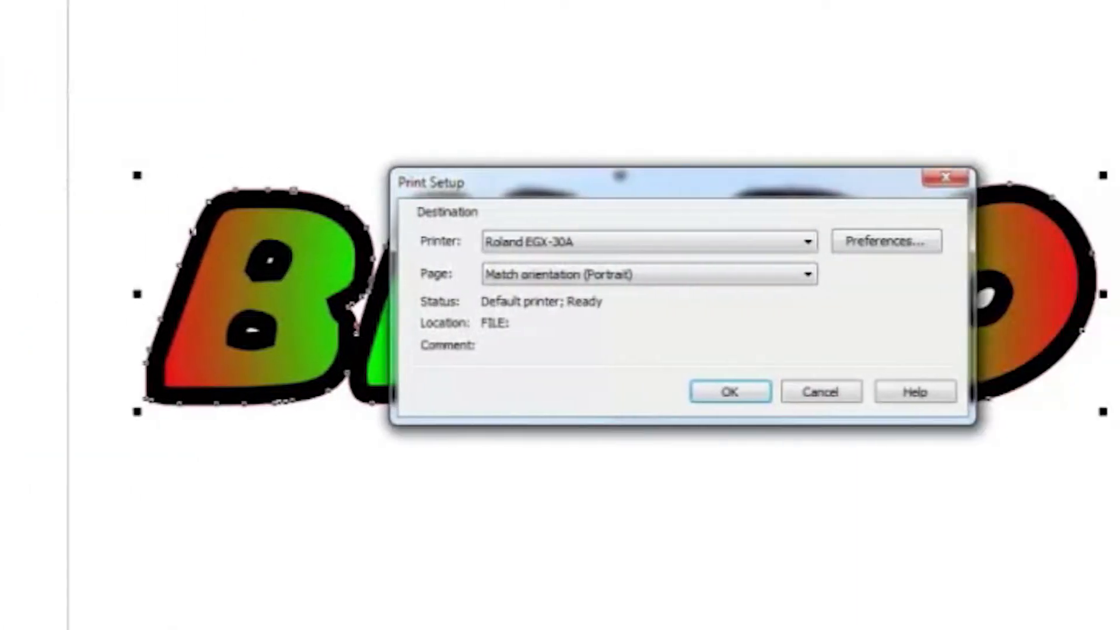
pyautogui.click(806, 242)
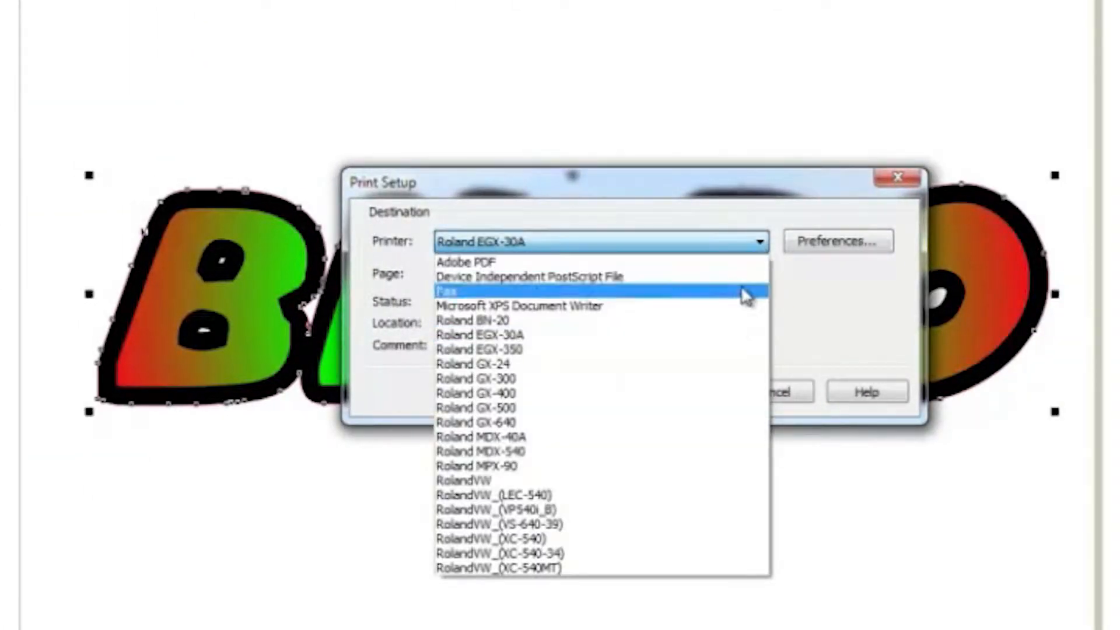
pyautogui.click(470, 319)
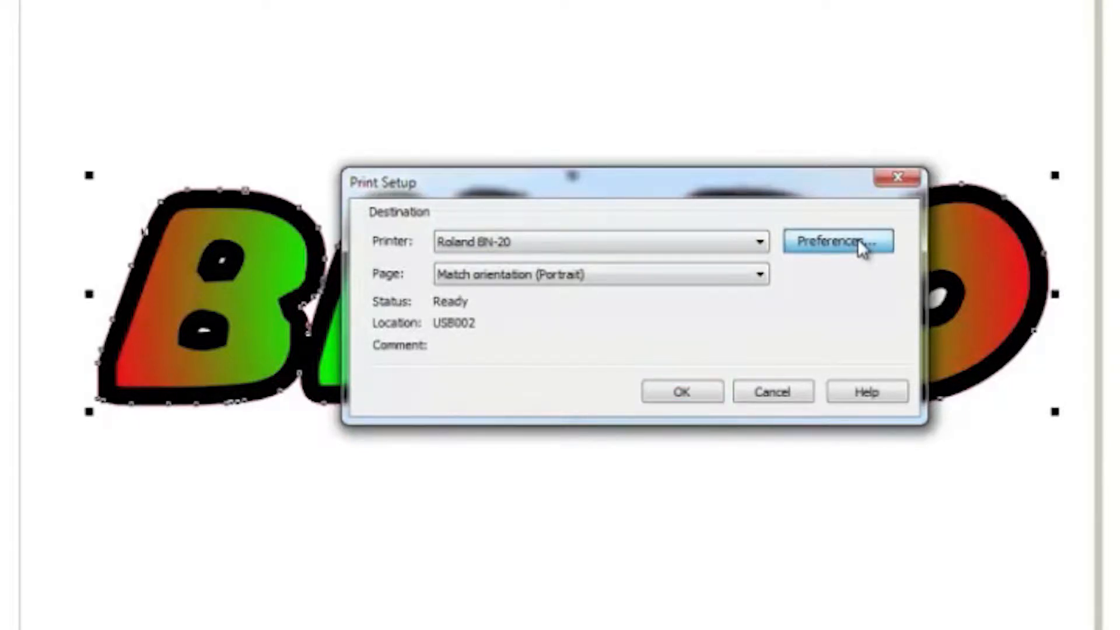
# In BN-20 preferences switch units to inches and fetch the 18.61 × 23.39 media size from the printer
pyautogui.click(837, 242)
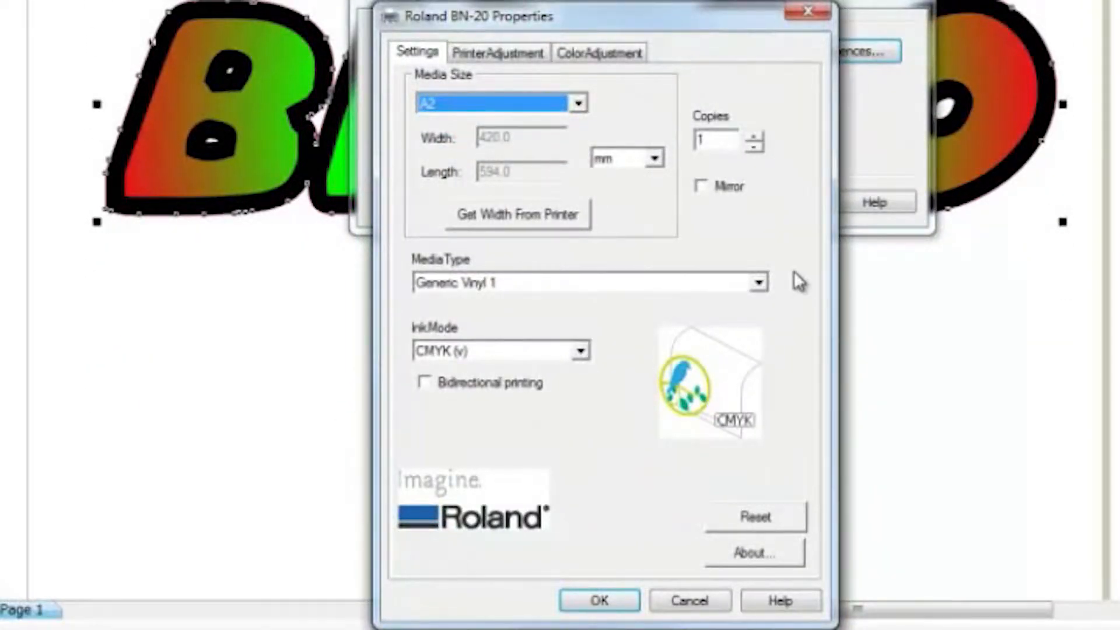
pyautogui.moveTo(793, 282)
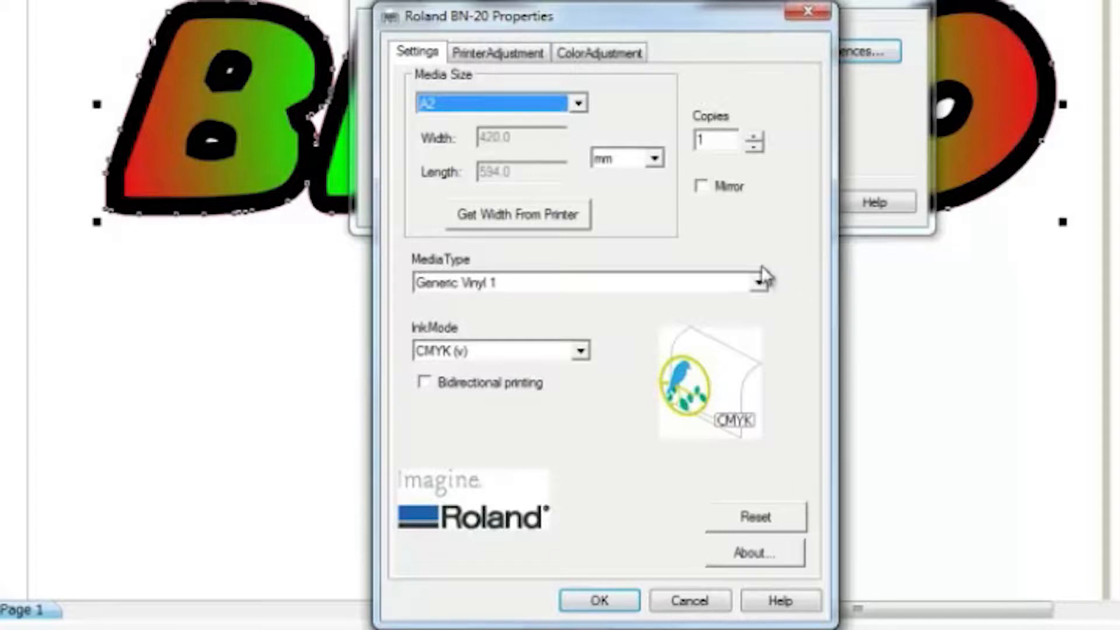
pyautogui.click(651, 158)
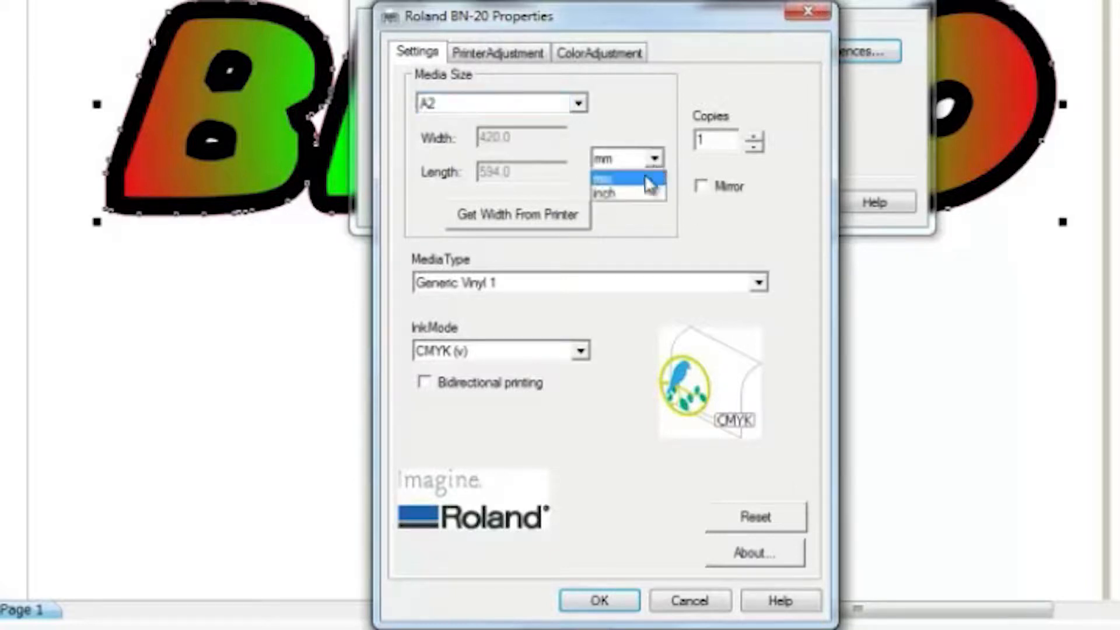
pyautogui.click(609, 191)
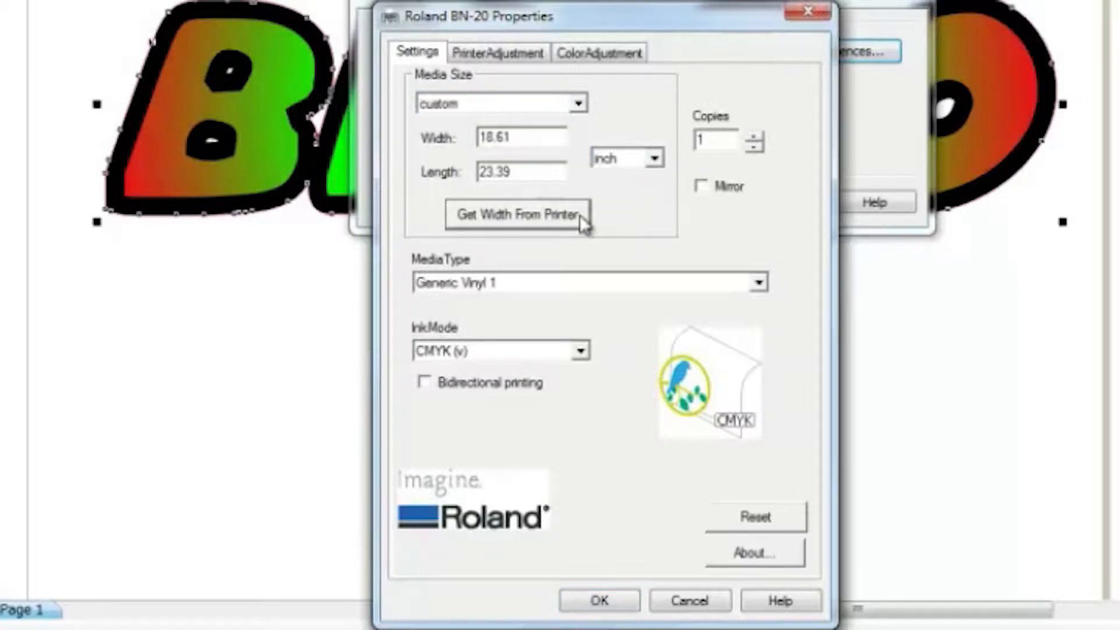
pyautogui.moveTo(613, 222)
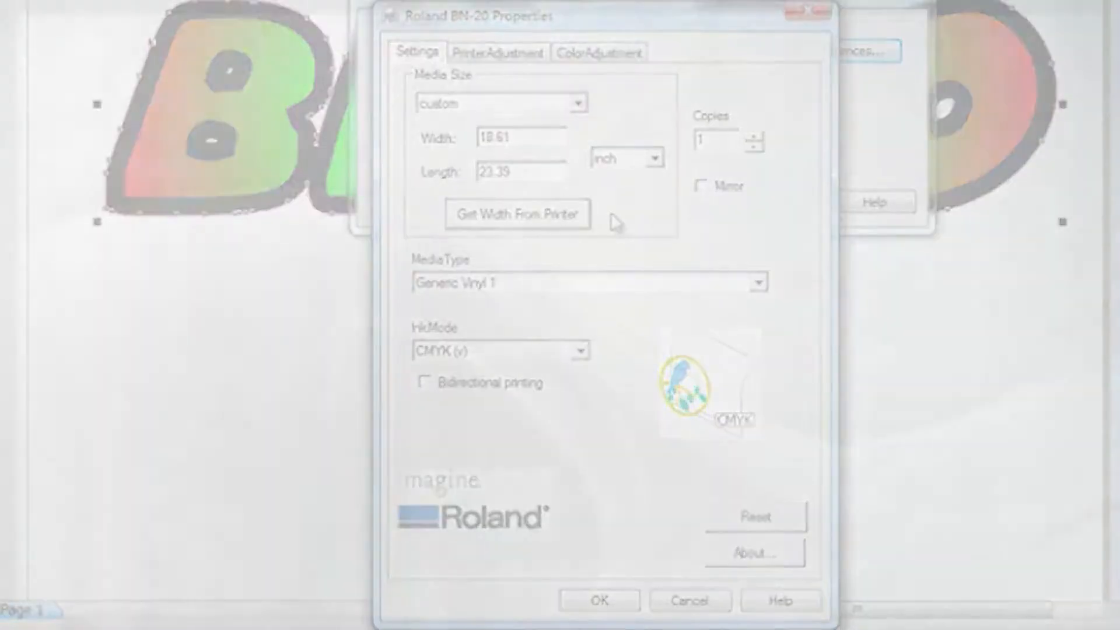
# On PrinterAdjustment, confirm the cut line color is RGB 1,1,1 for the Print & Cut job
pyautogui.click(430, 77)
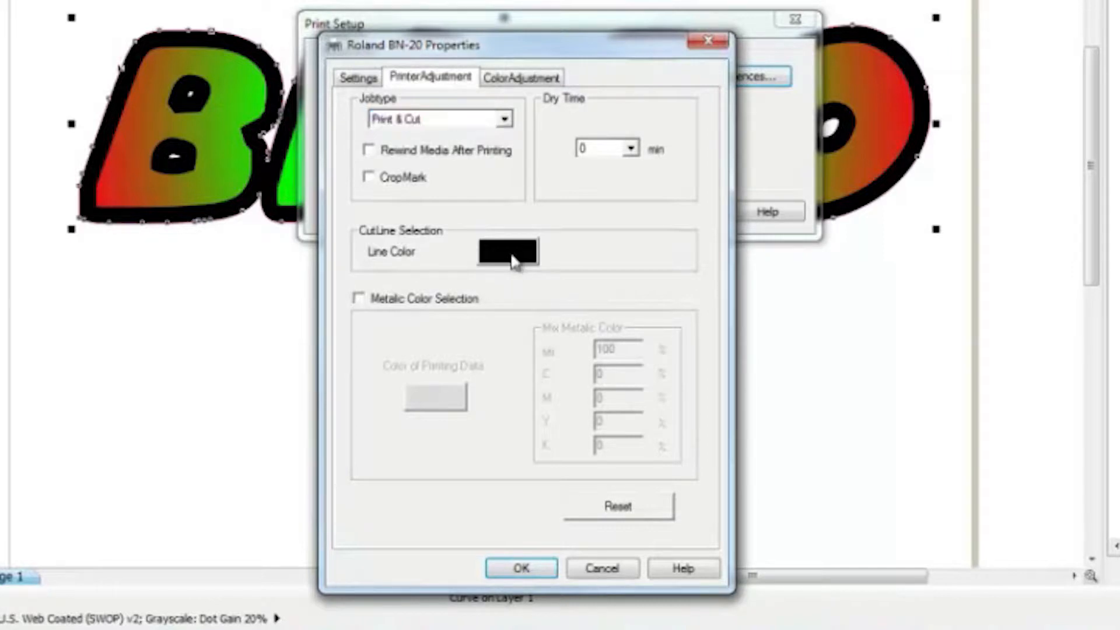
pyautogui.click(507, 250)
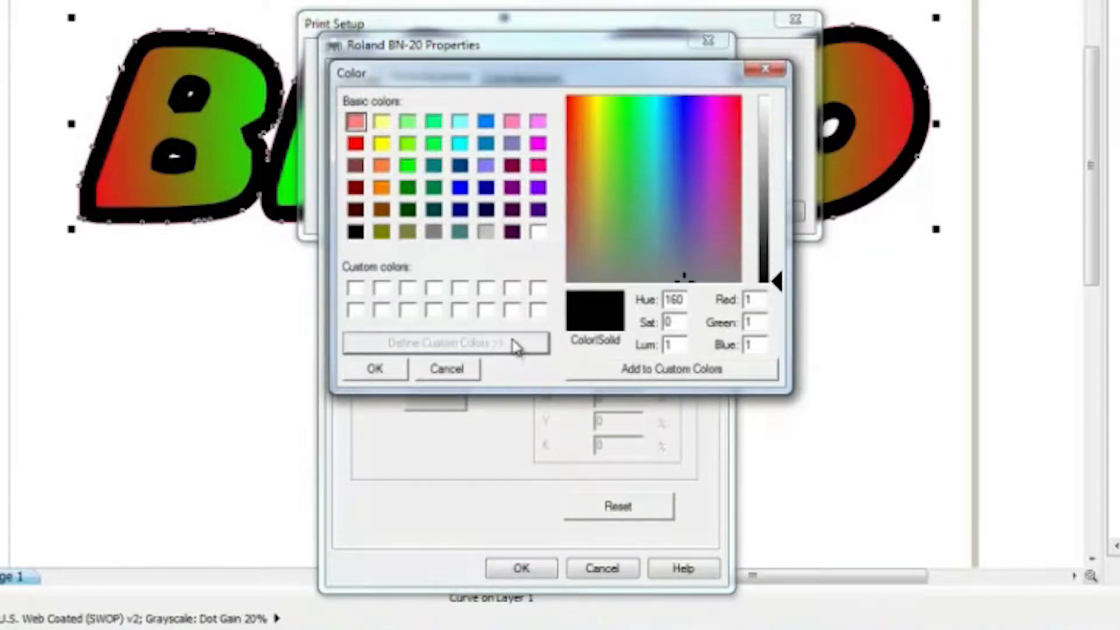
pyautogui.moveTo(726, 481)
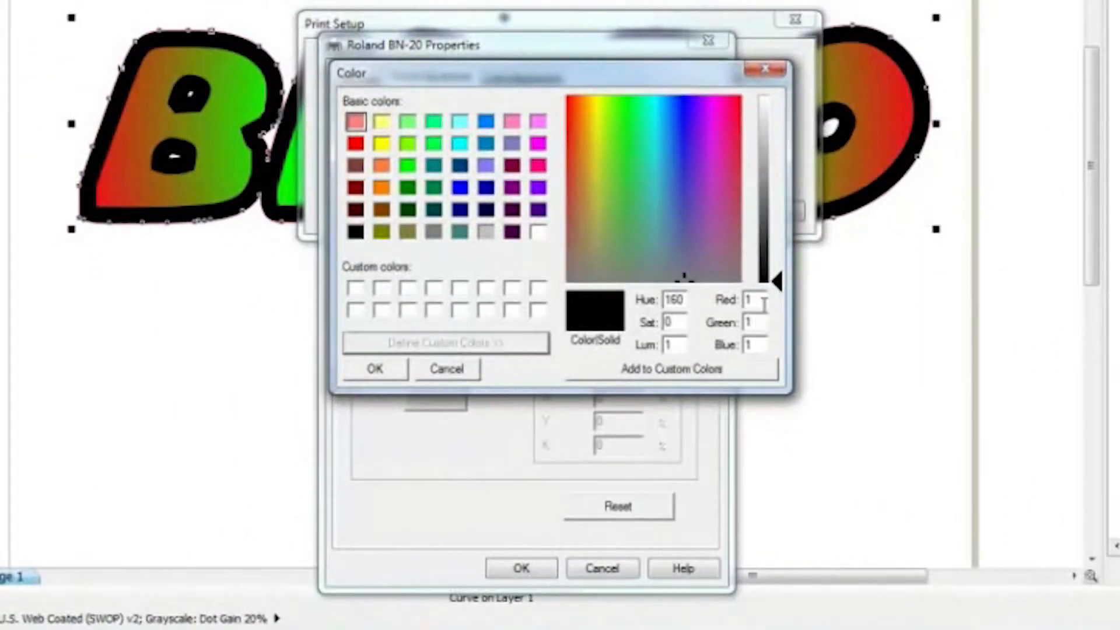
pyautogui.tripleClick(752, 322)
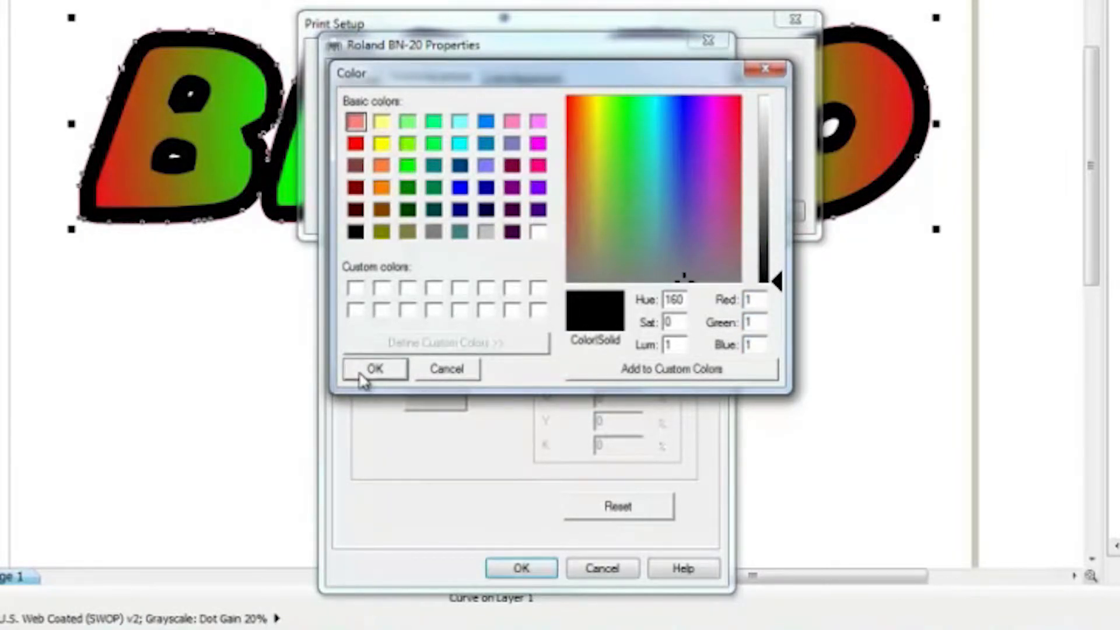
pyautogui.click(375, 370)
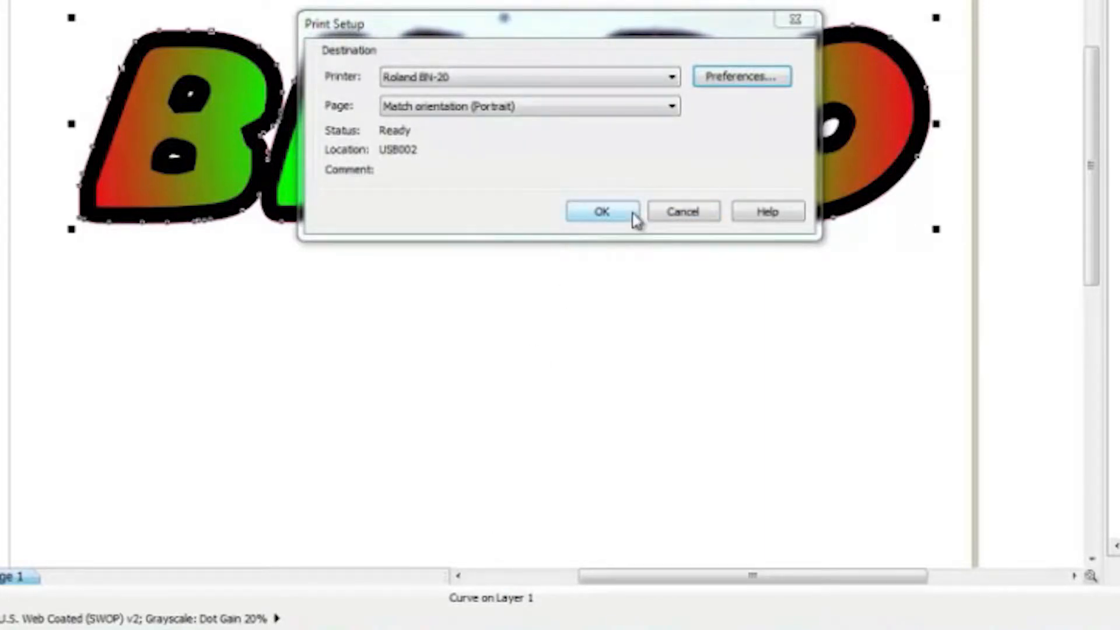
# Change the logo text's outline from magenta to near-black #010101 (RGB 1,1,1)
pyautogui.click(601, 212)
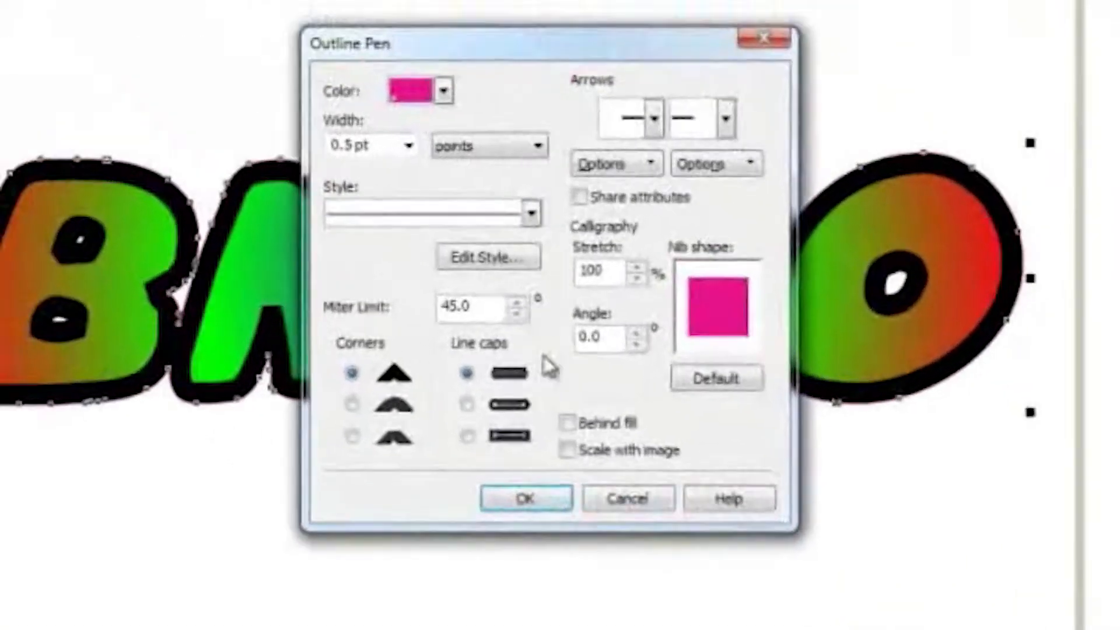
pyautogui.click(443, 90)
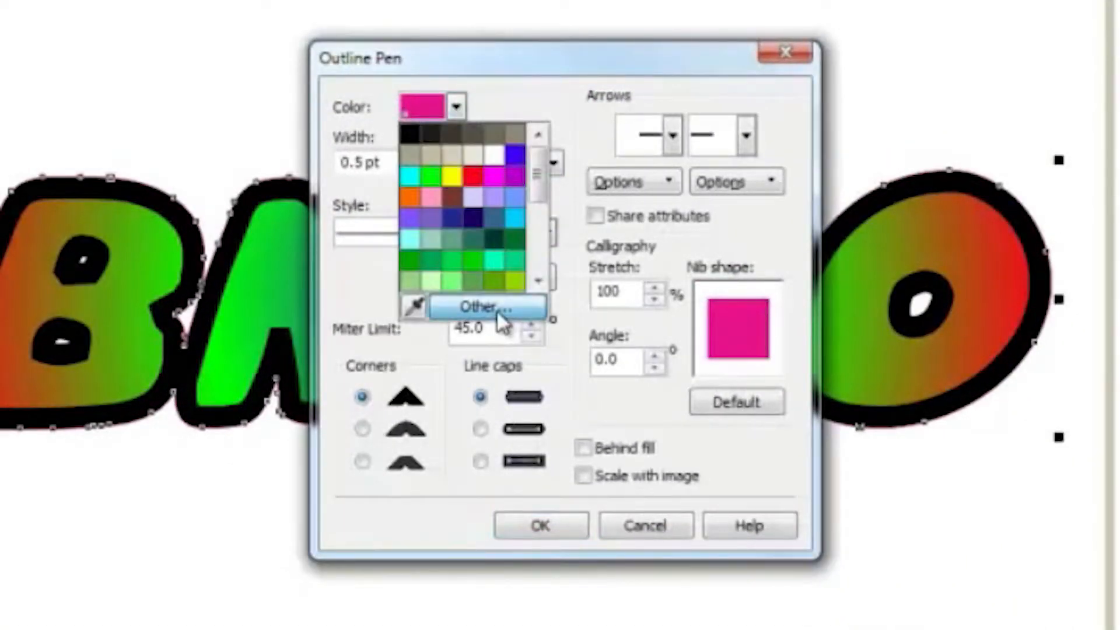
pyautogui.click(485, 307)
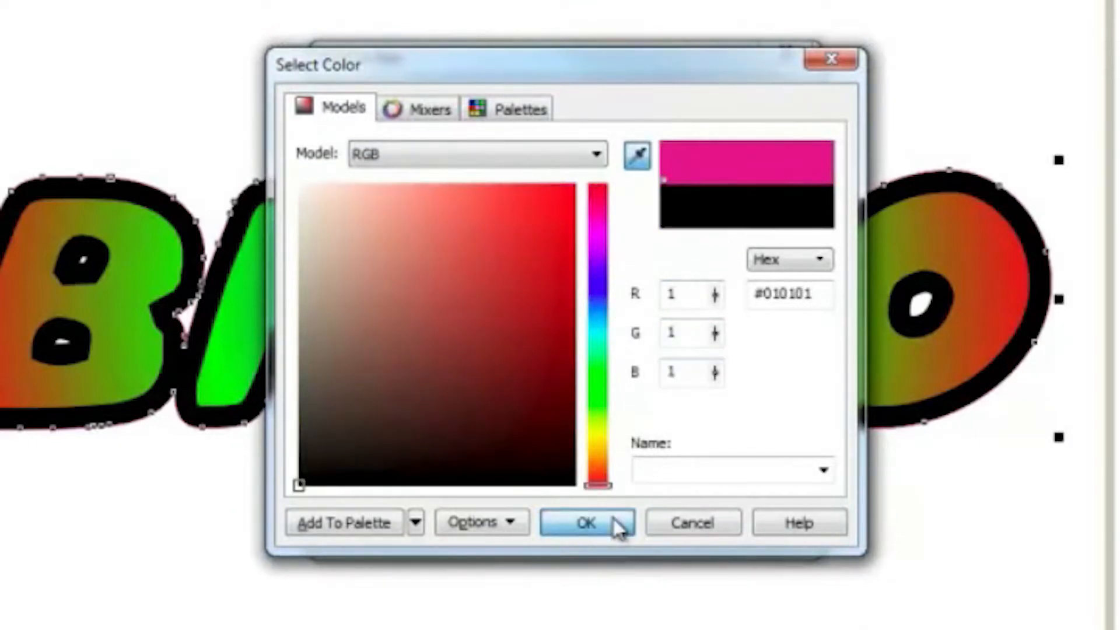
pyautogui.click(586, 523)
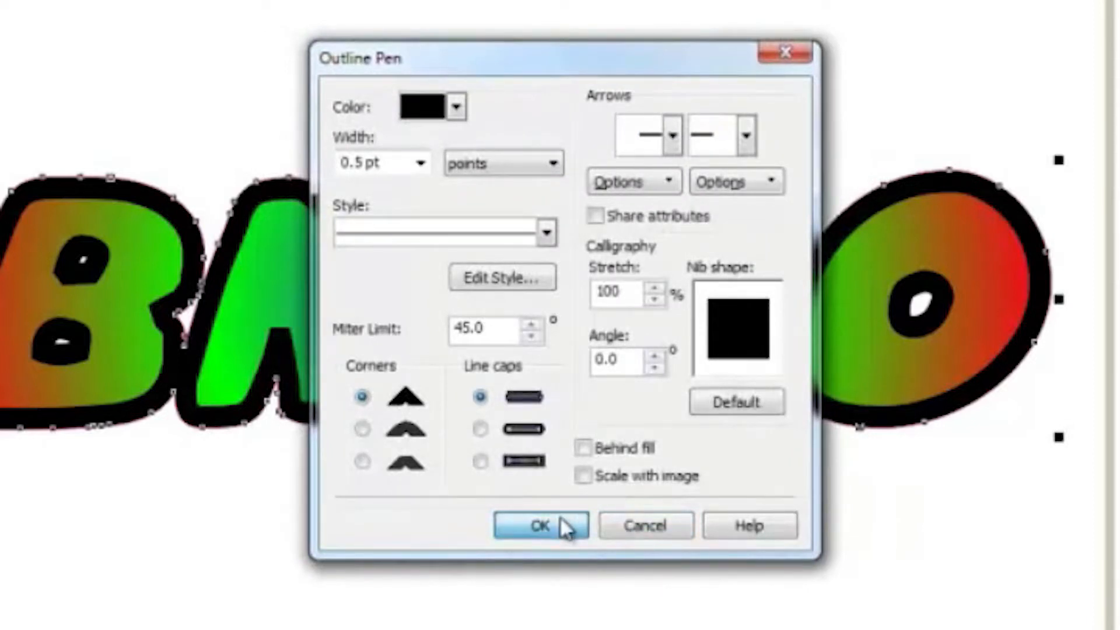
pyautogui.click(541, 526)
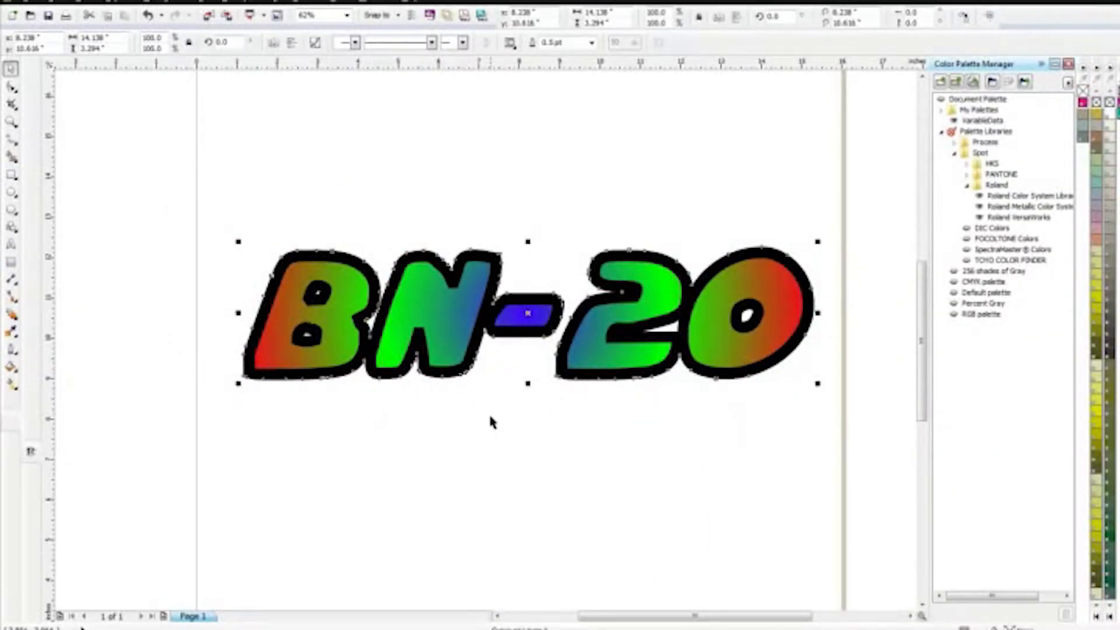
# Return to Print Setup and reopen the BN-20 printer preferences
pyautogui.click(14, 7)
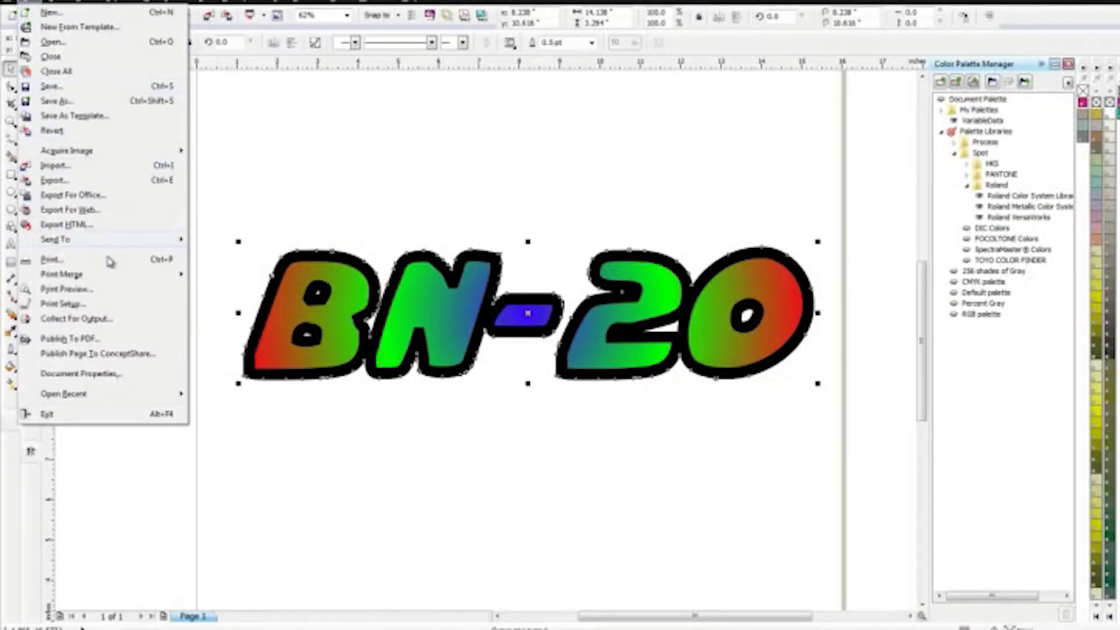
pyautogui.click(62, 303)
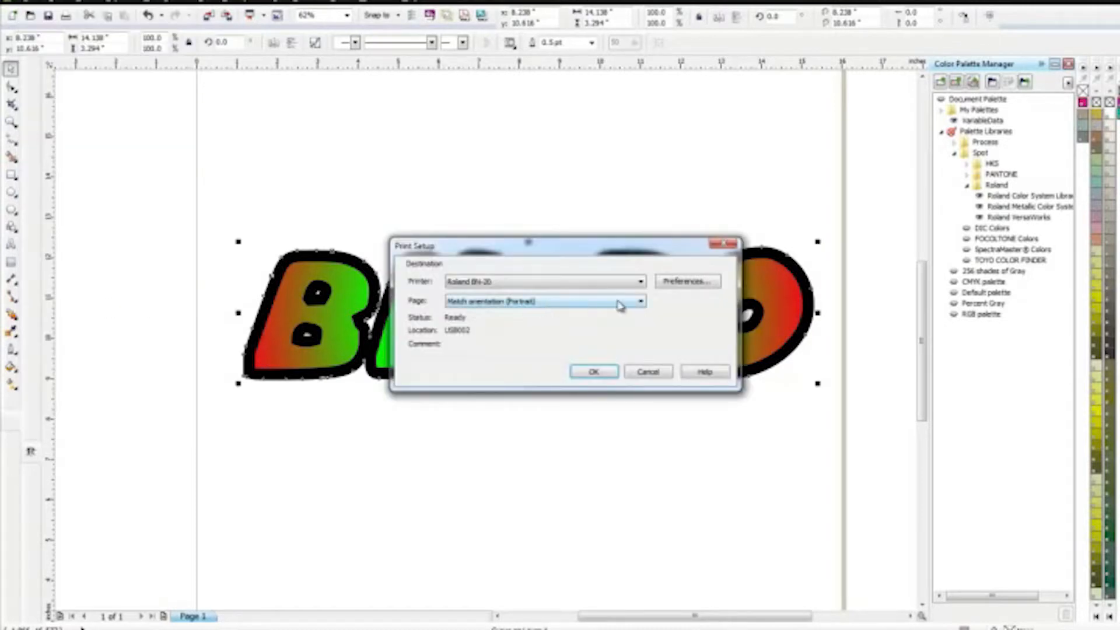
pyautogui.click(685, 282)
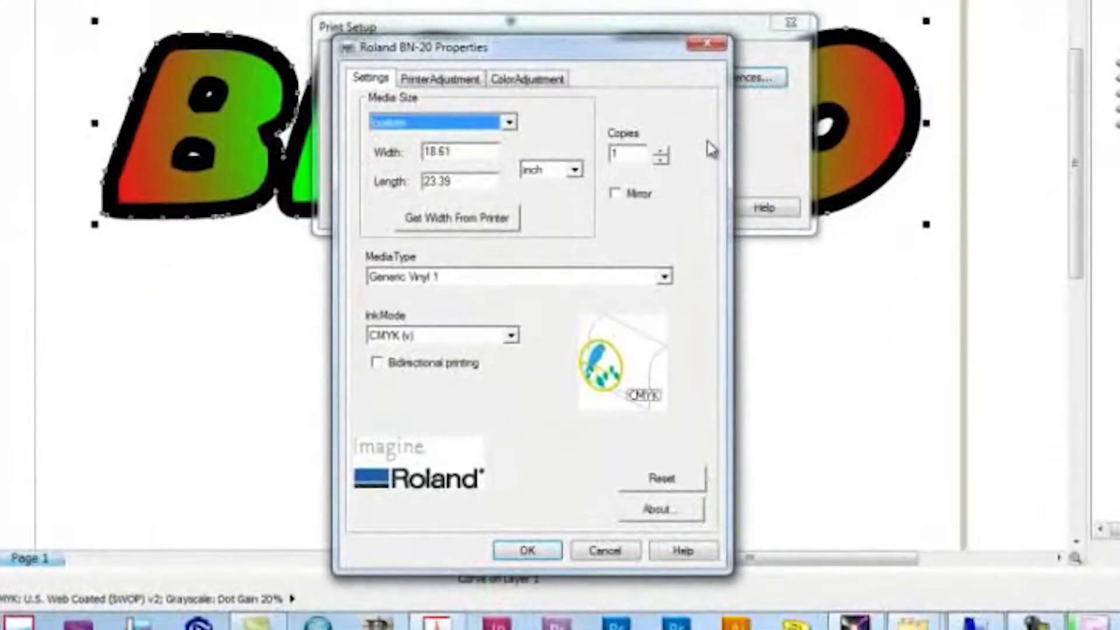
# Add RGB 1,1,1 to the custom colors in the BN-20 cutline color picker
pyautogui.click(438, 78)
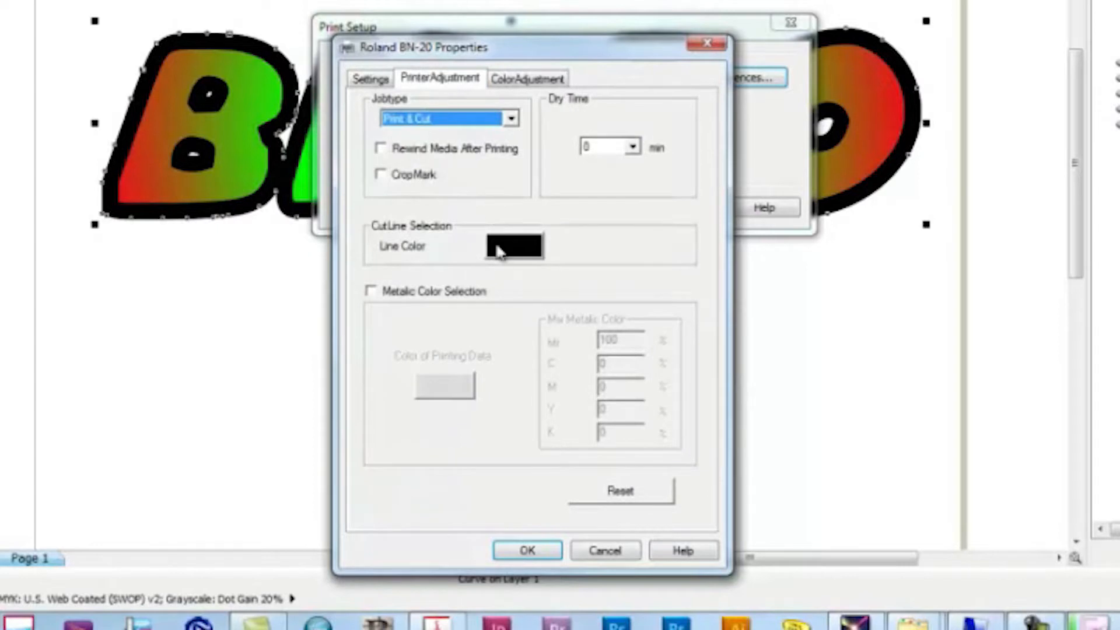
pyautogui.click(513, 246)
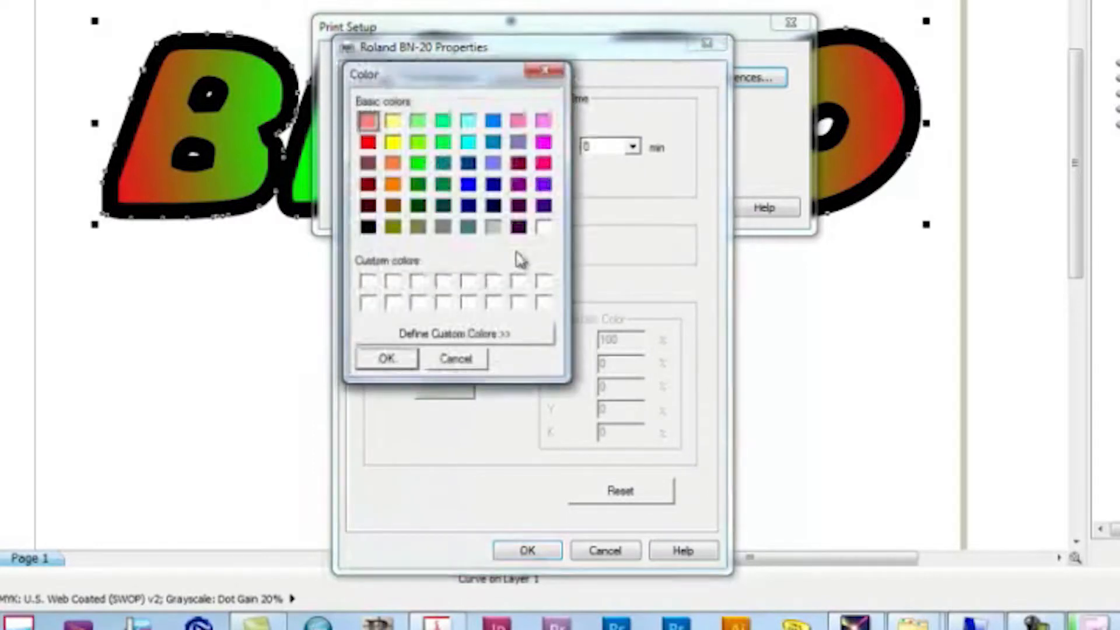
pyautogui.click(454, 332)
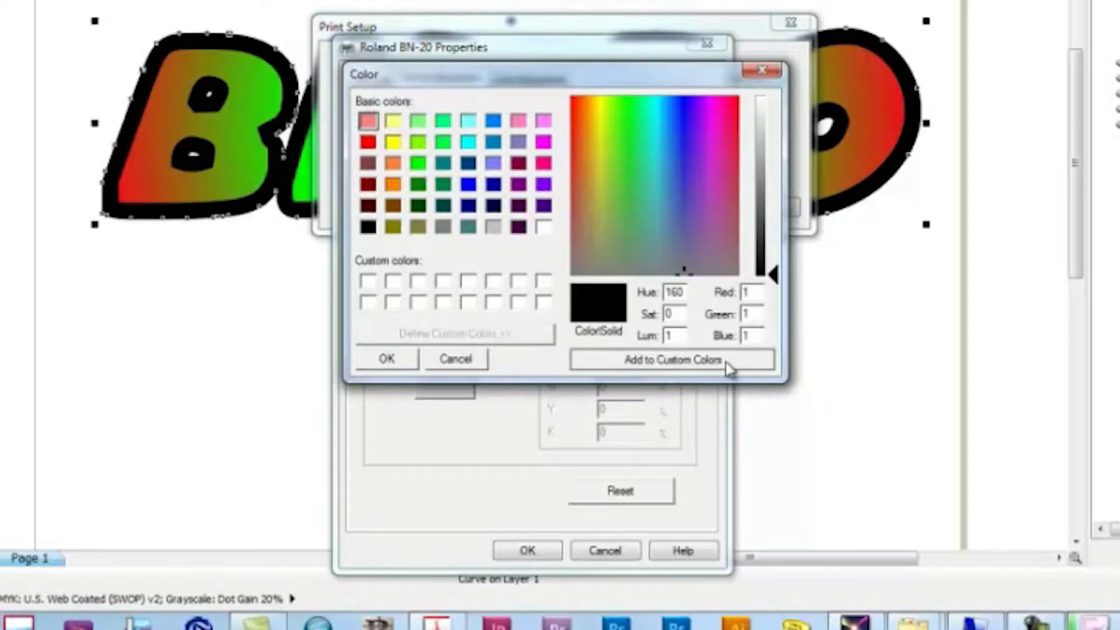
pyautogui.click(672, 359)
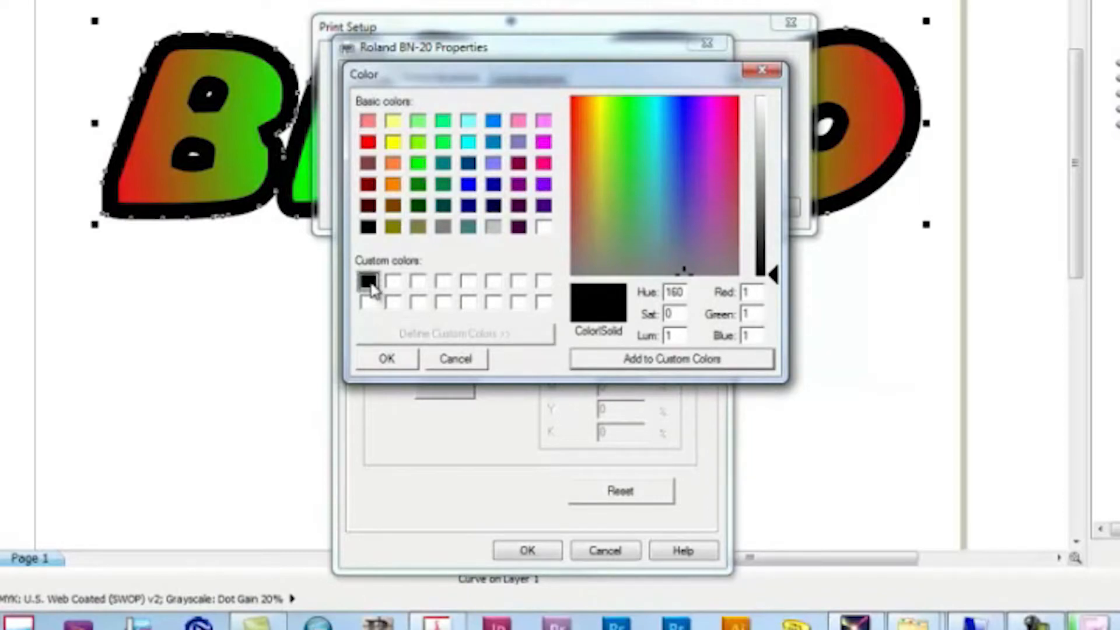